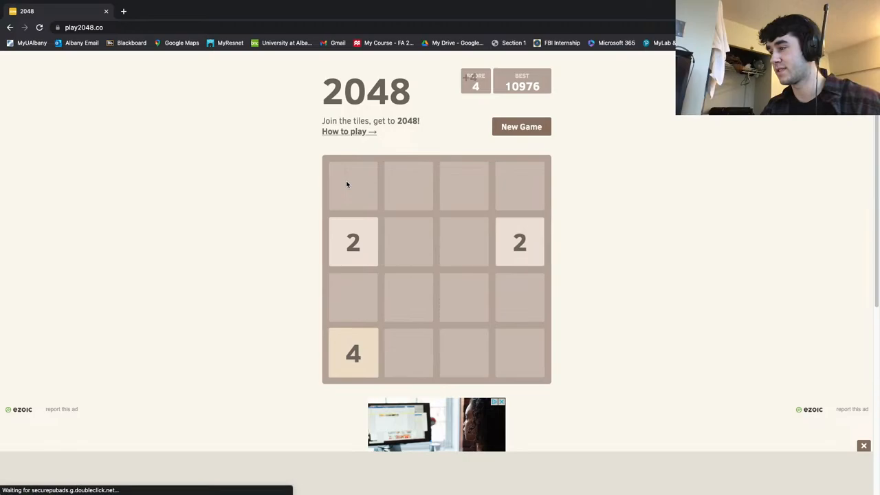
Step: Slide the tiles down twice to merge matching numbers and grow the board
{"action": "key", "text": "Down"}
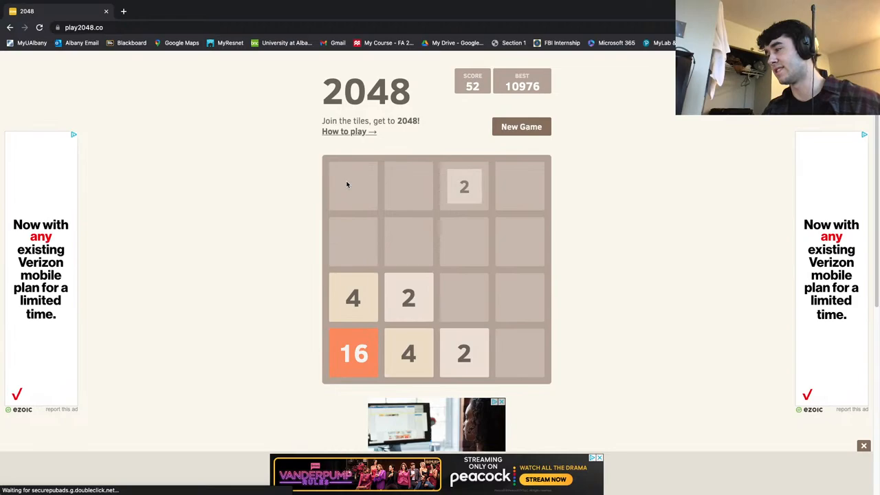
{"action": "key", "text": "Down"}
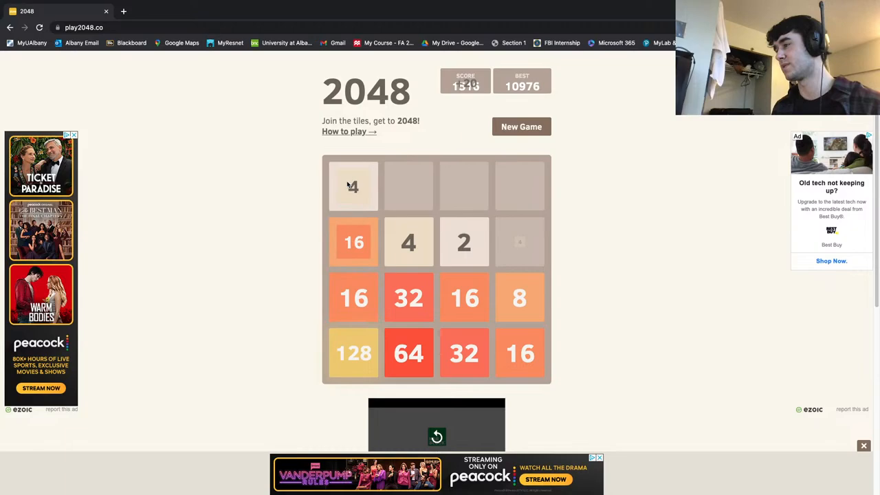
Step: Slide the tiles up to merge pairs, reaching a 128 beside two 64s at 1664
{"action": "key", "text": "Up"}
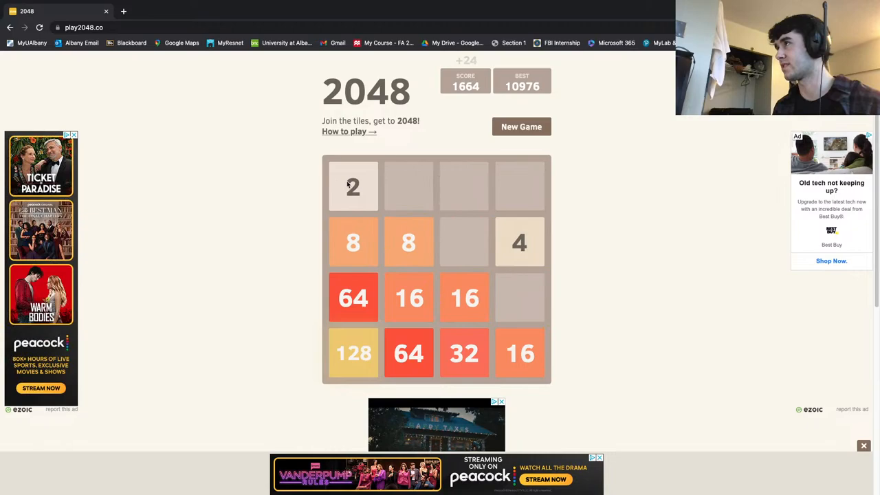